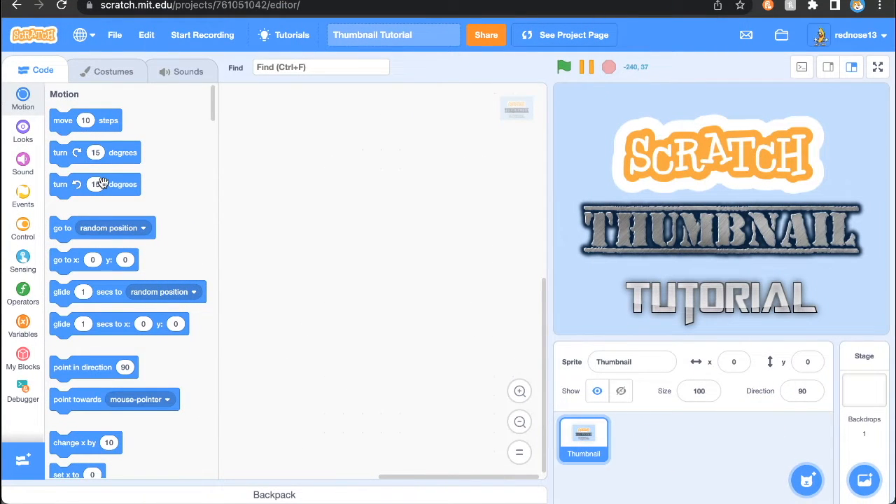
mouse_move(577, 111)
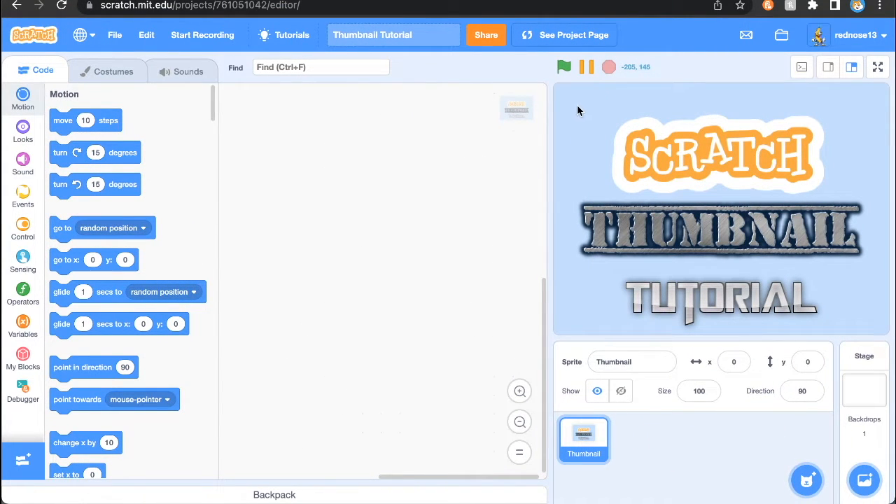
mouse_move(783, 257)
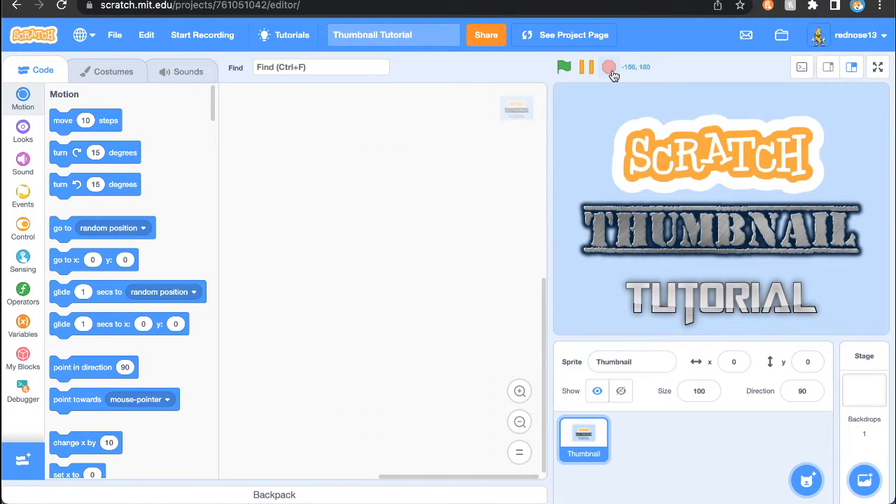
mouse_move(65, 283)
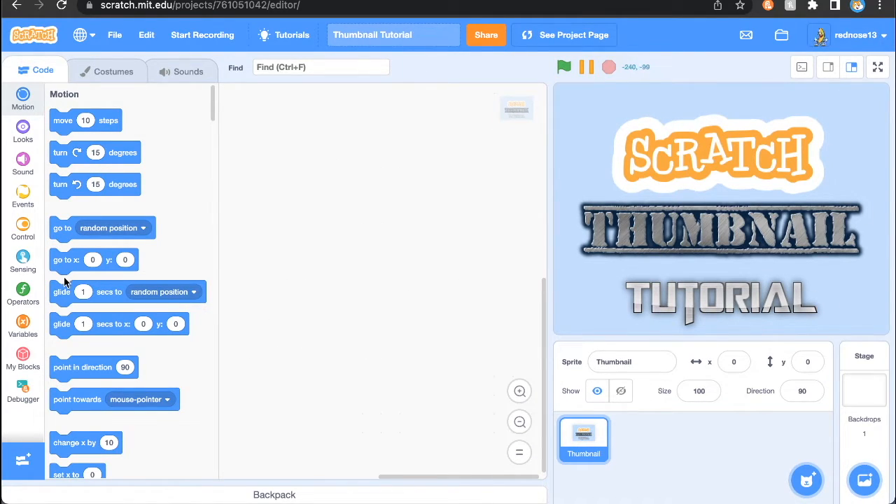
- Start a green-flag script on the thumbnail sprite with a ghost effect set to 100
left_click(22, 195)
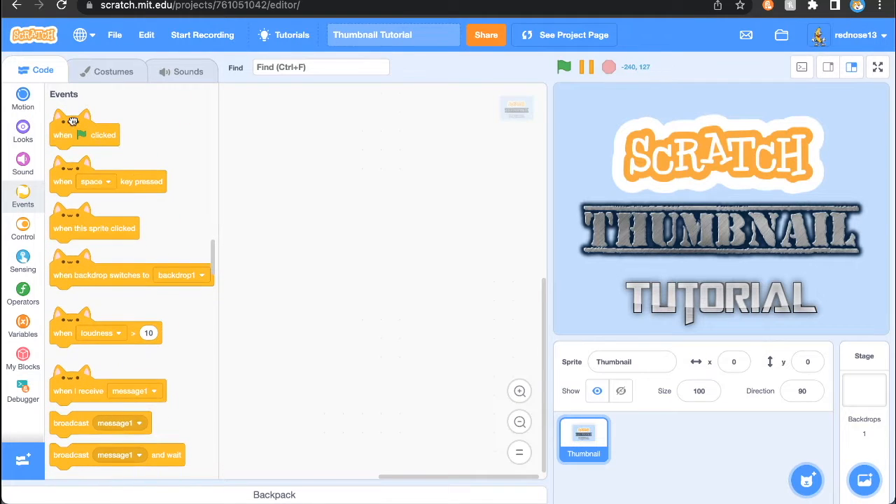
left_click_drag(84, 129, 329, 151)
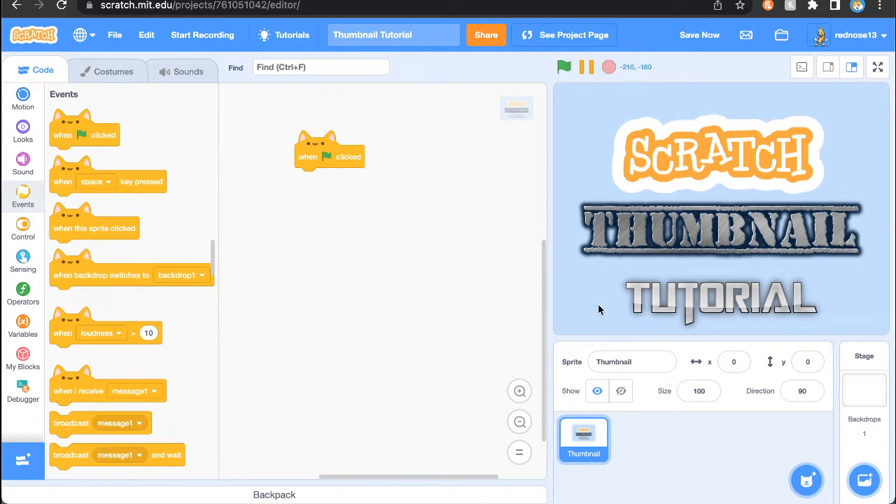
mouse_move(770, 173)
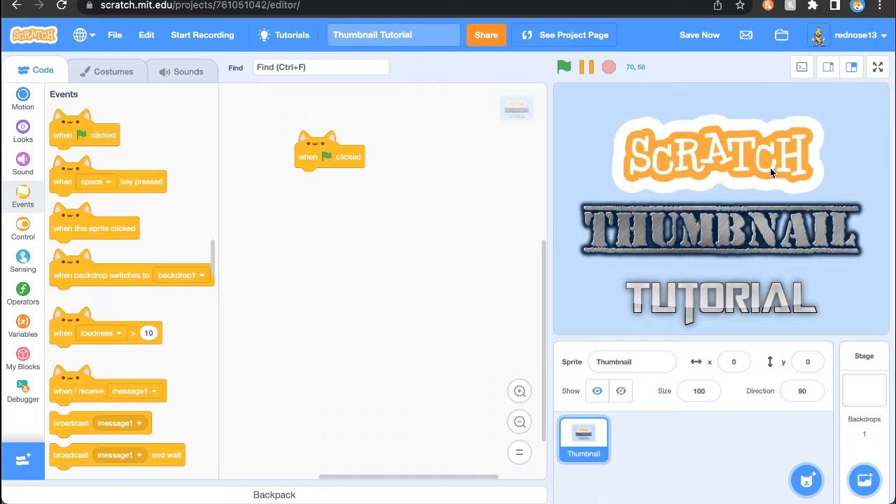
mouse_move(382, 195)
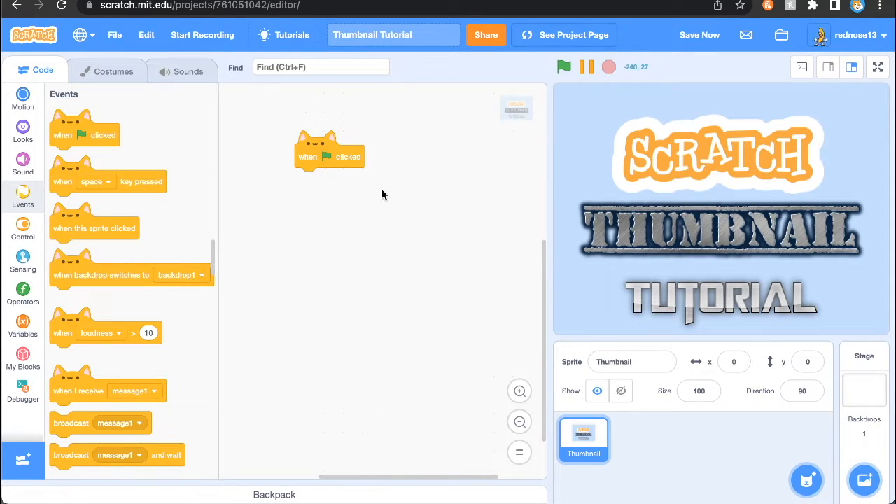
left_click(22, 131)
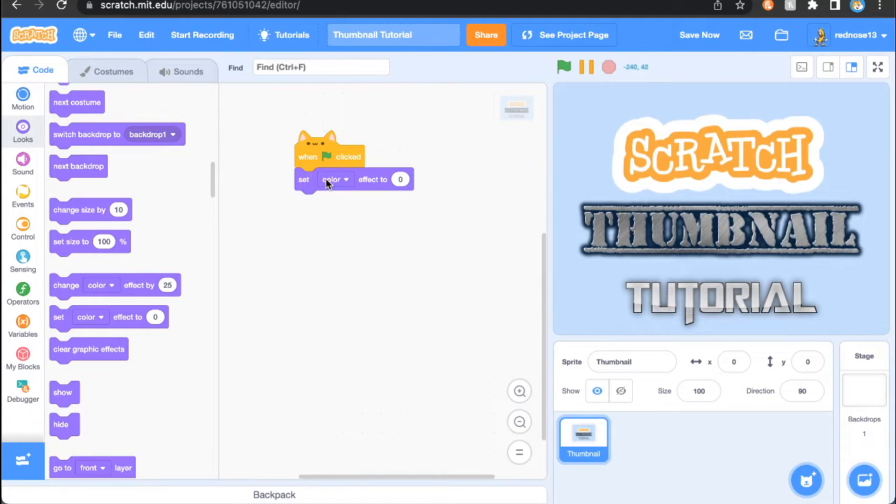
left_click(345, 179)
type("100")
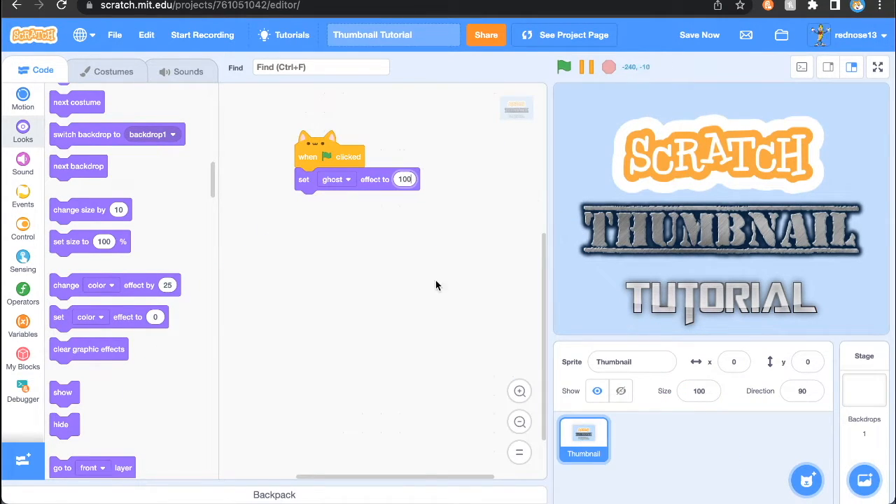
- Run the ghost-effect block by itself so the thumbnail vanishes from the stage
left_click_drag(357, 179, 399, 235)
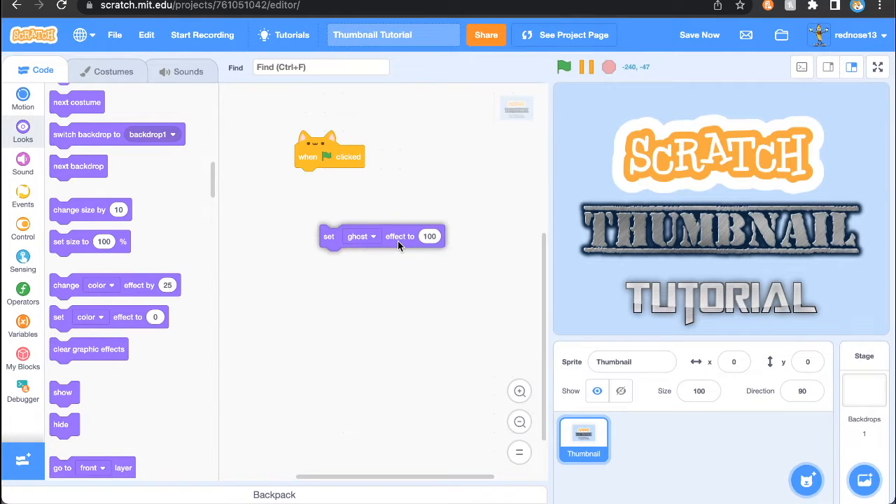
left_click(564, 67)
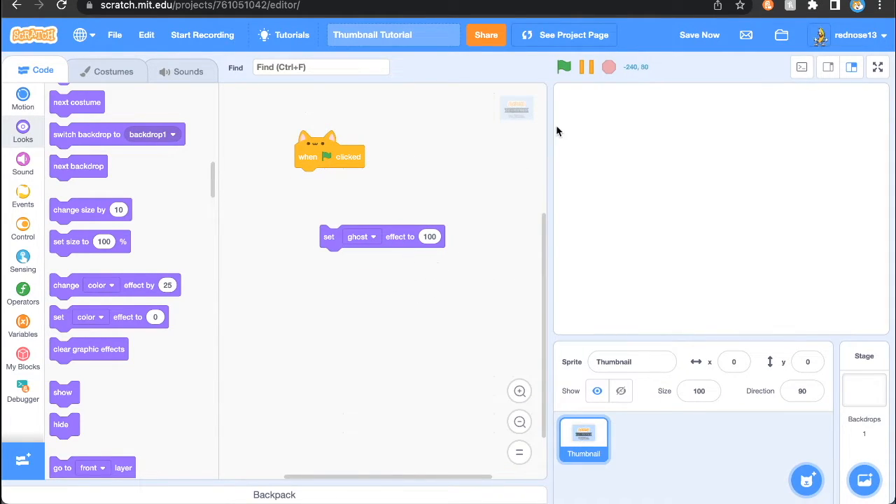
left_click(562, 67)
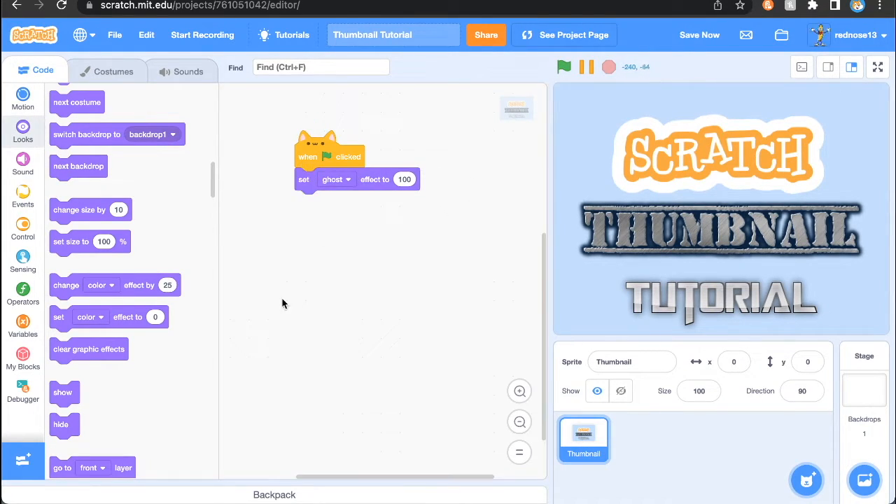
- Add a 'go to front layer' block under the ghost effect and save the project
scroll("down", 3)
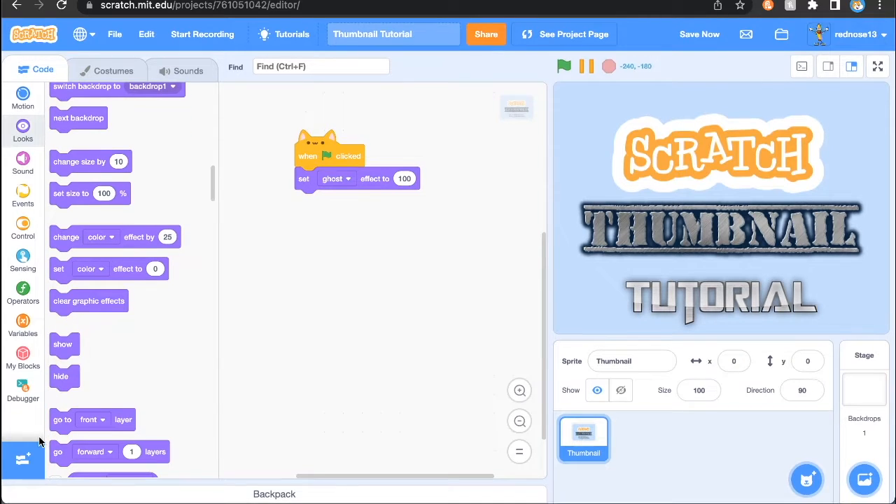
left_click(339, 201)
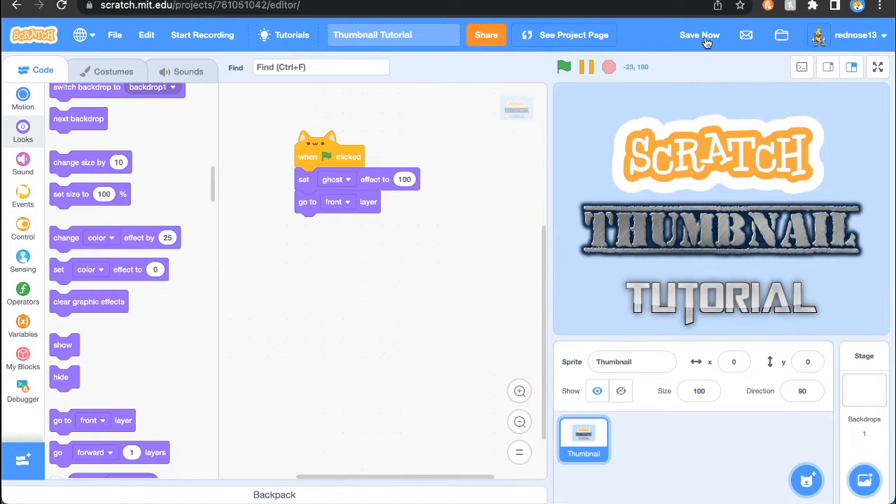
left_click(700, 34)
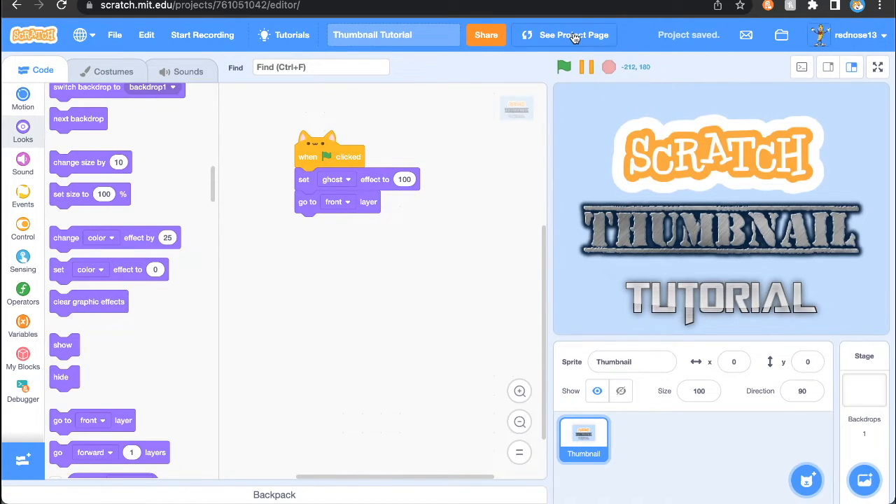
- View the project page showing the Scratch Thumbnail Tutorial artwork as its image
left_click(573, 33)
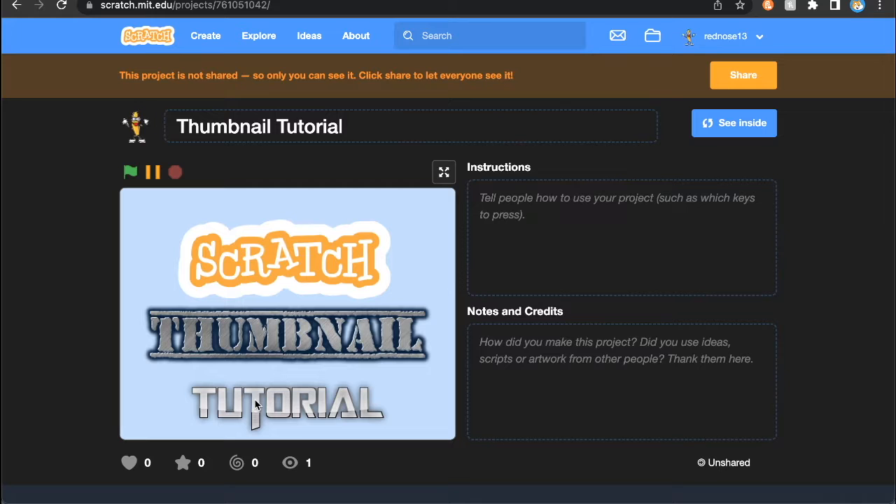
left_click(734, 123)
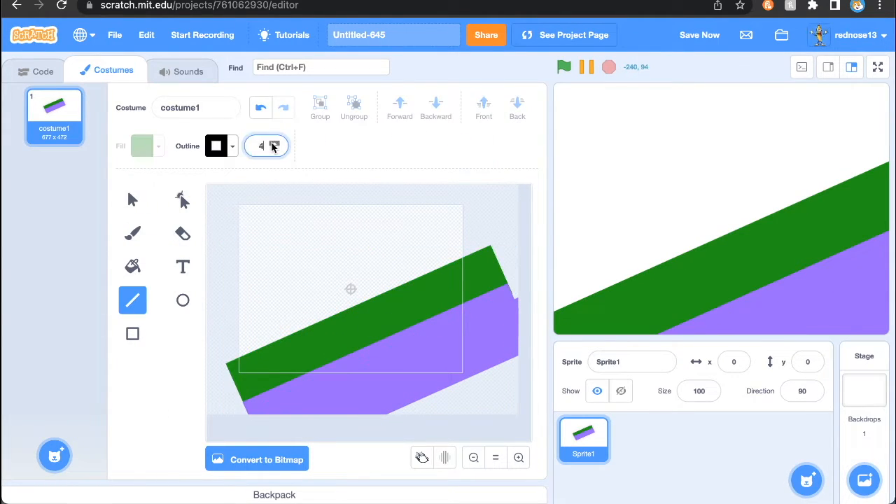
- Draw a green-topped brown slope with a red one-eyed square character using the shape tools
left_click(182, 200)
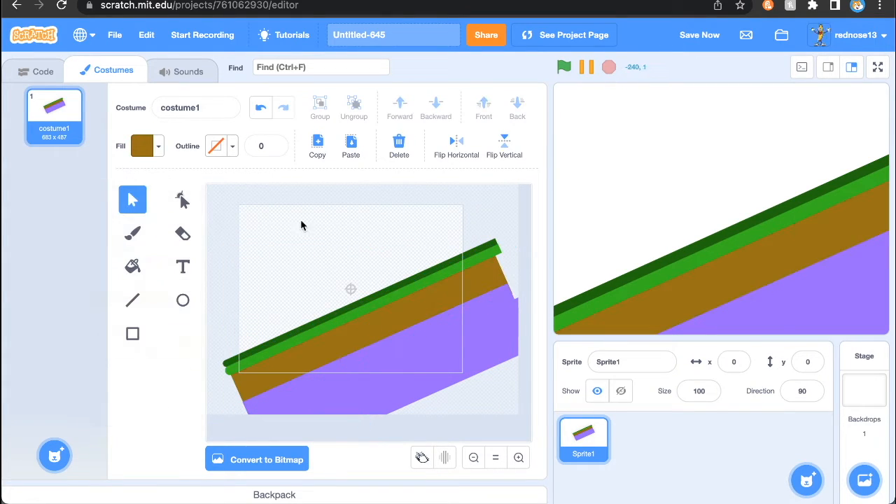
left_click(143, 145)
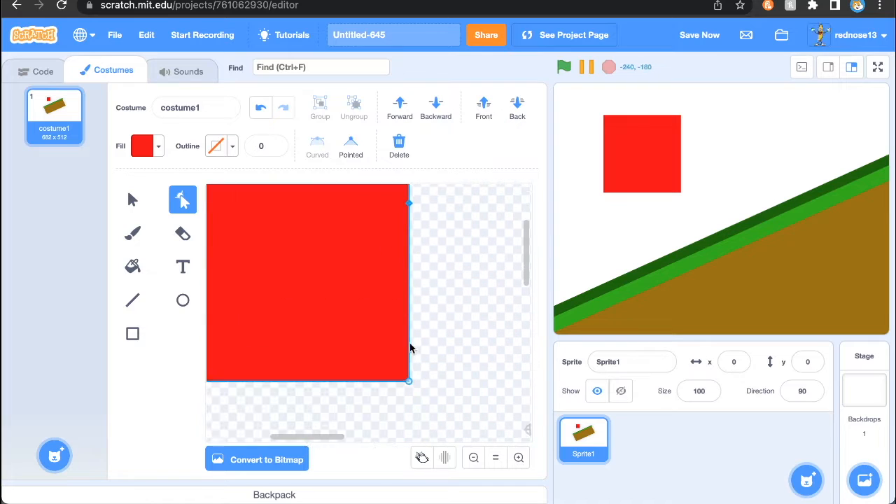
left_click(143, 145)
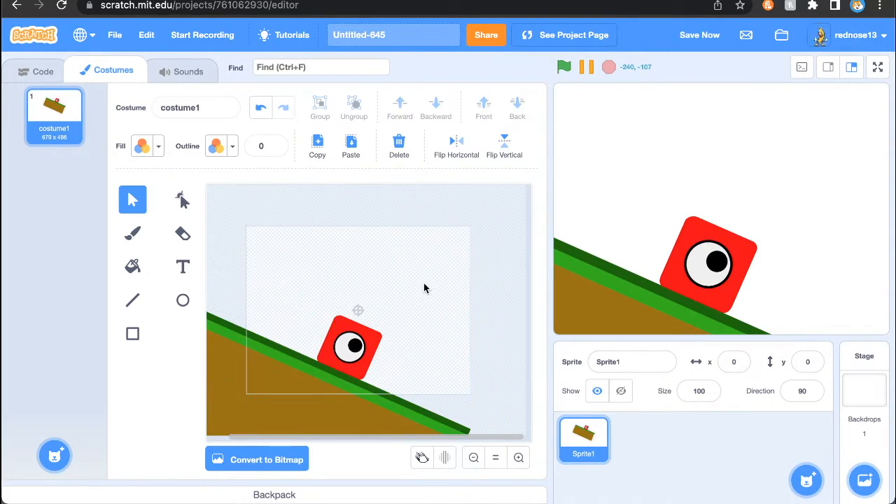
- Add the title 'A Platformer The Game' and place it on the brown ground
left_click(182, 265)
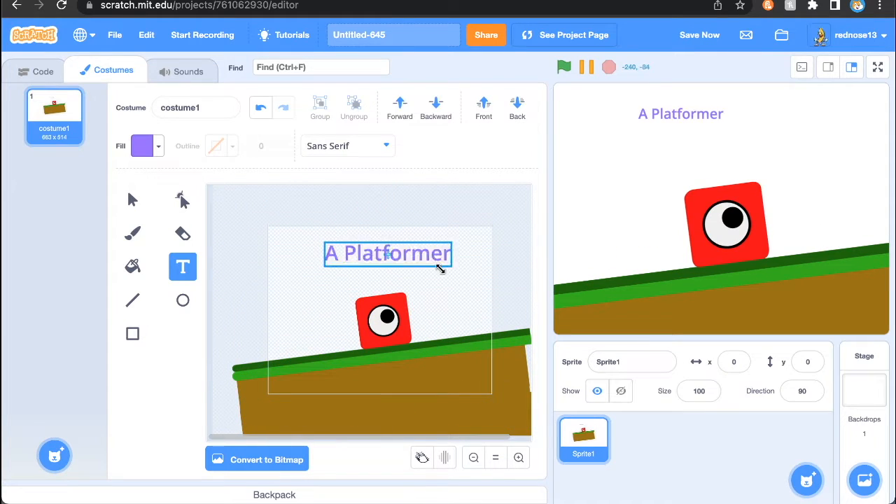
left_click_drag(386, 252, 375, 377)
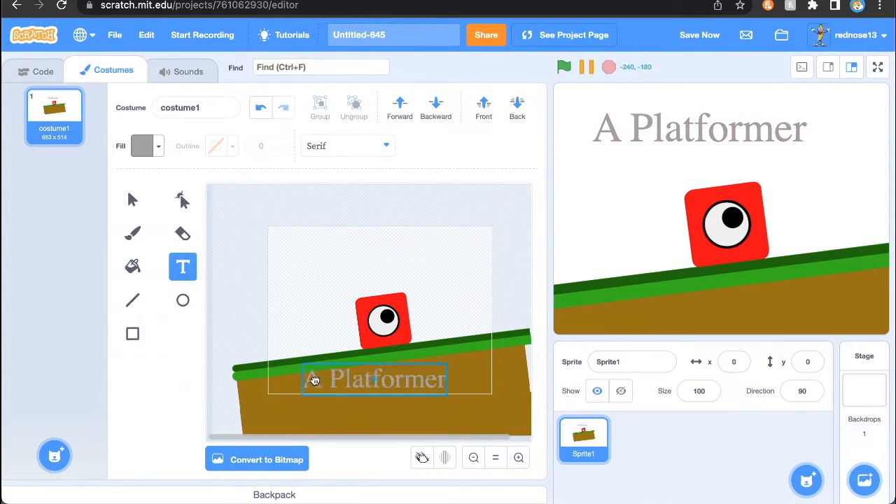
left_click(132, 199)
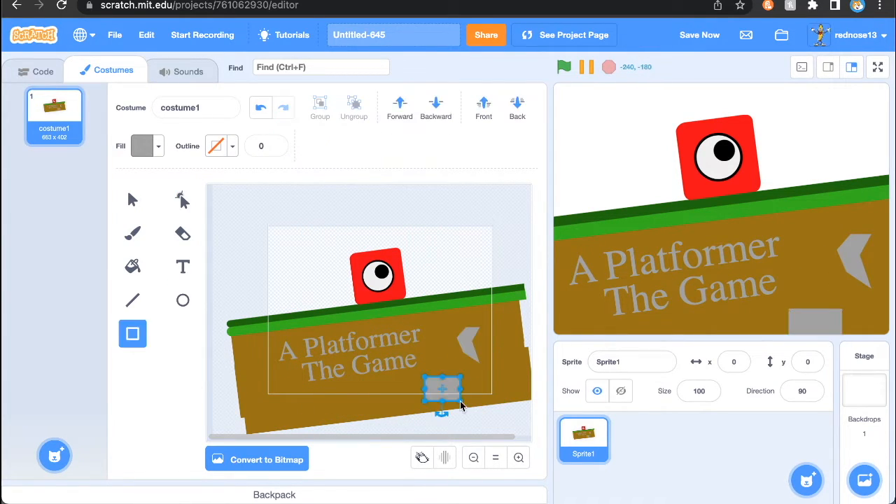
- Add a blue sky rectangle behind everything and a white cloud layered behind the character
left_click(182, 199)
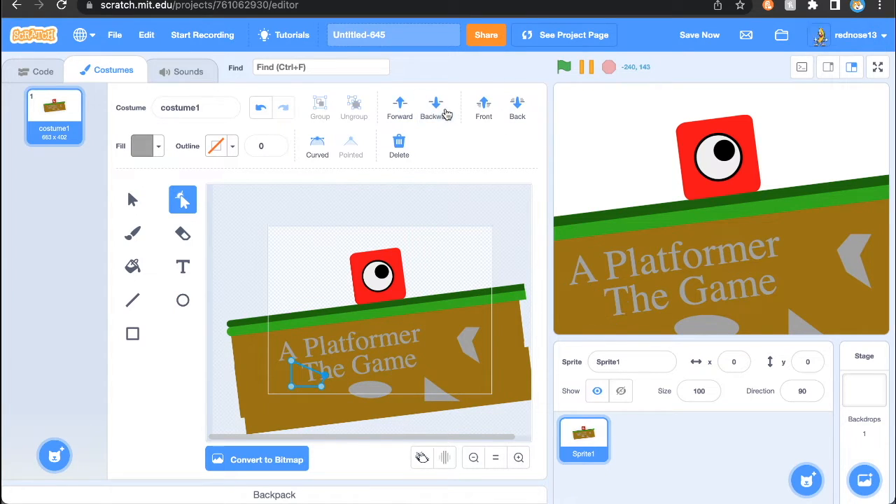
left_click(131, 199)
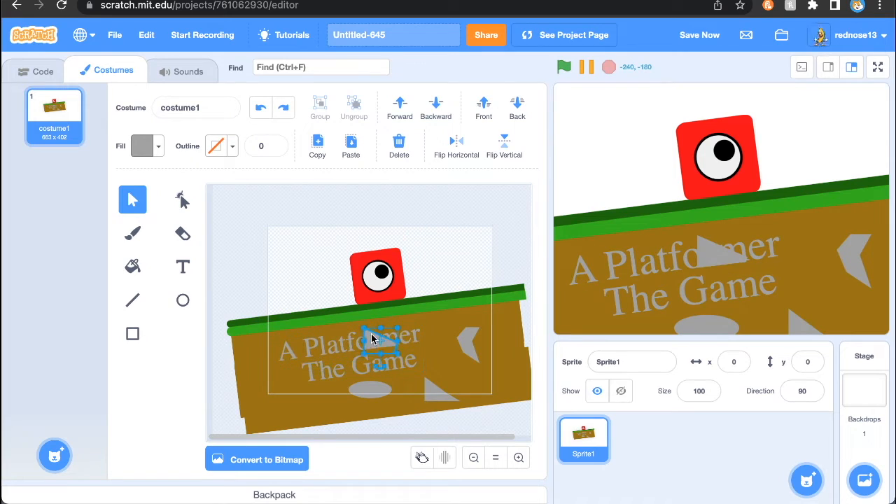
left_click(143, 146)
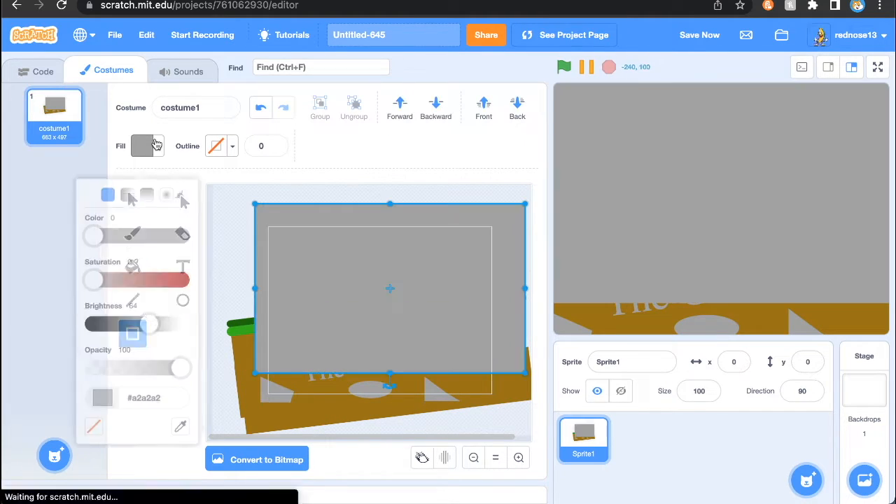
left_click(436, 106)
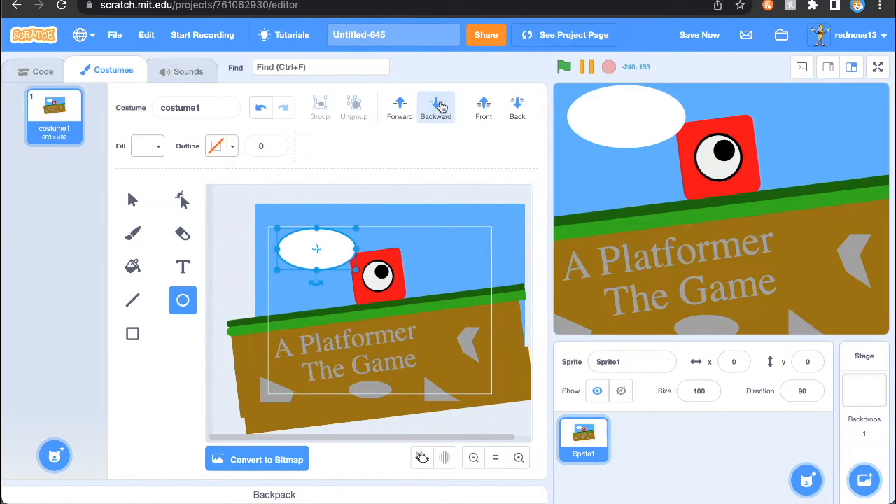